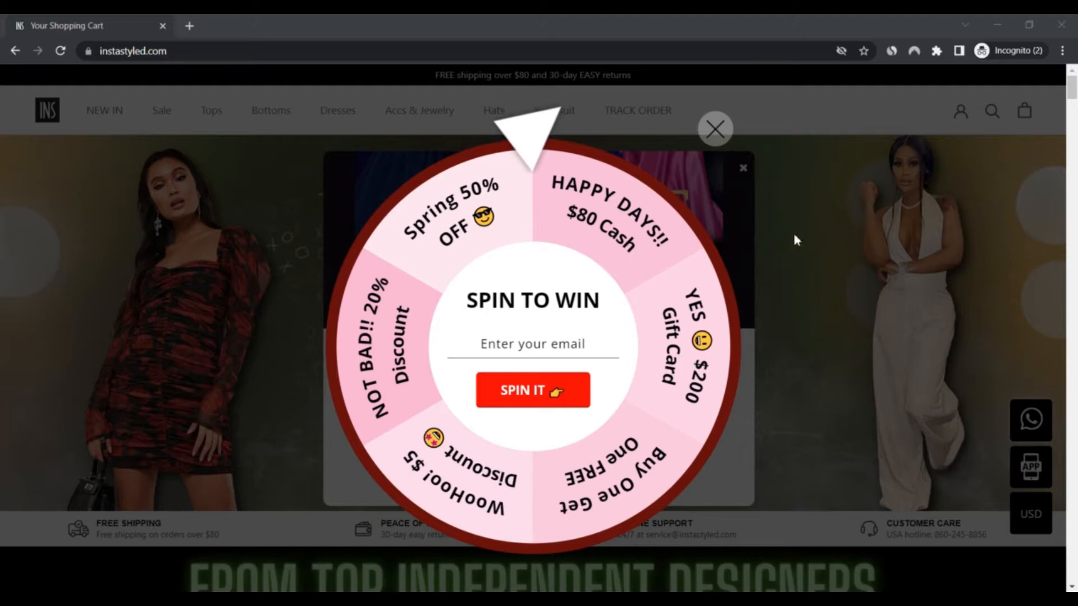
- Close the Spin to Win wheel and the $80 OFF gift-card sign-up pop-up
left_click(714, 128)
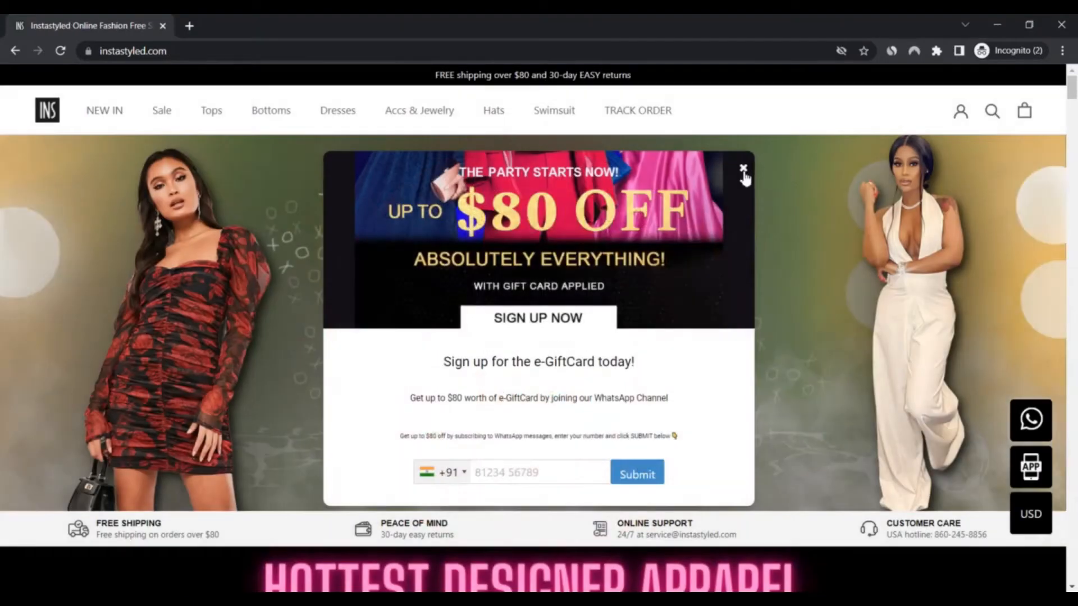
left_click(743, 168)
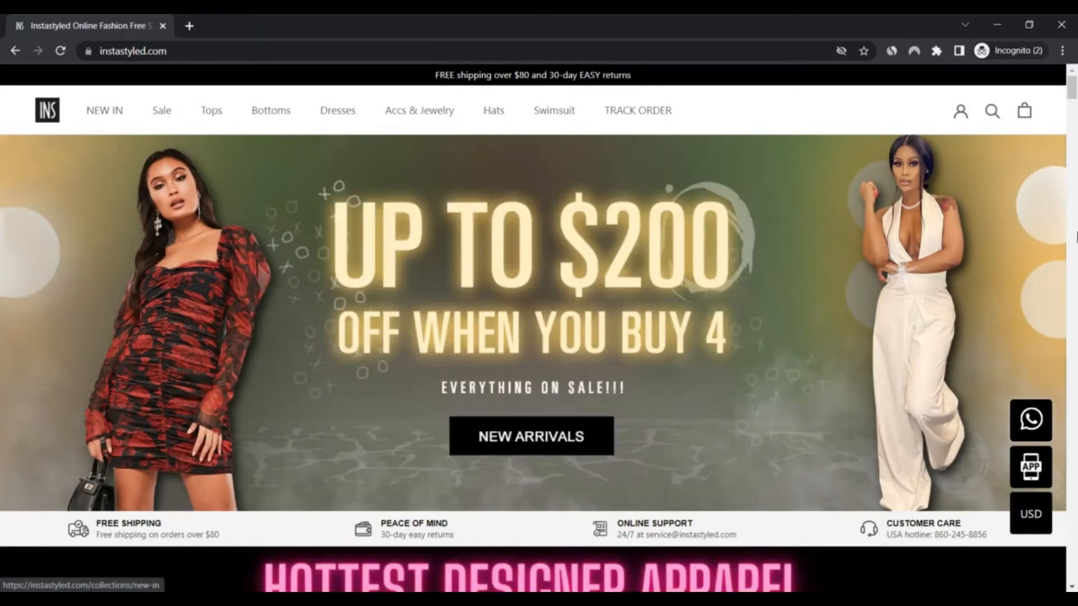
- Scroll past the 100+ new looks grid and Shop New Arrivals to the All Dress banner
scroll("down", 3)
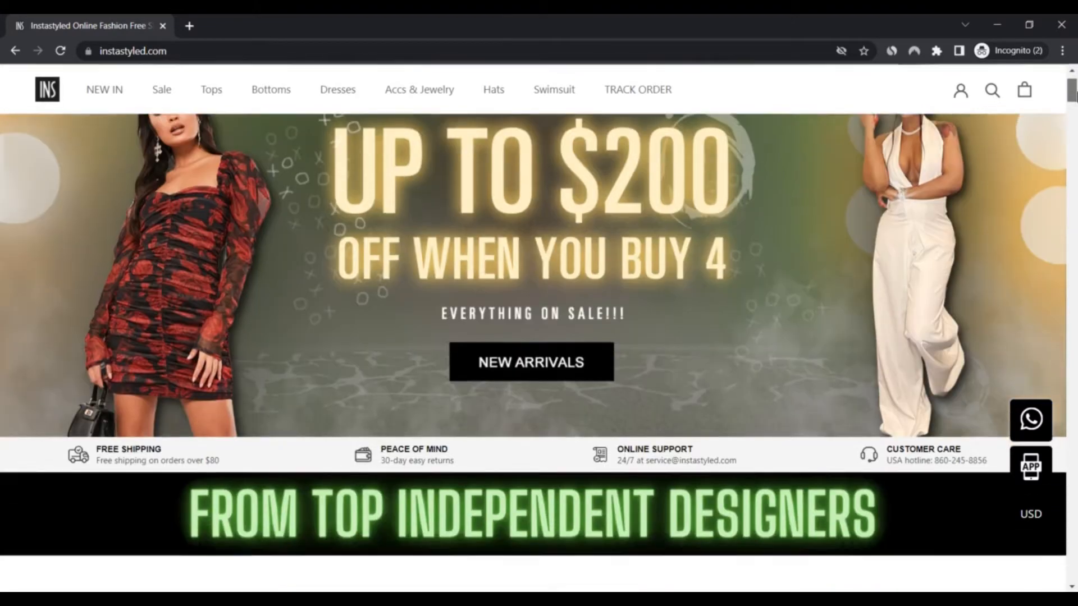
scroll("down", 3)
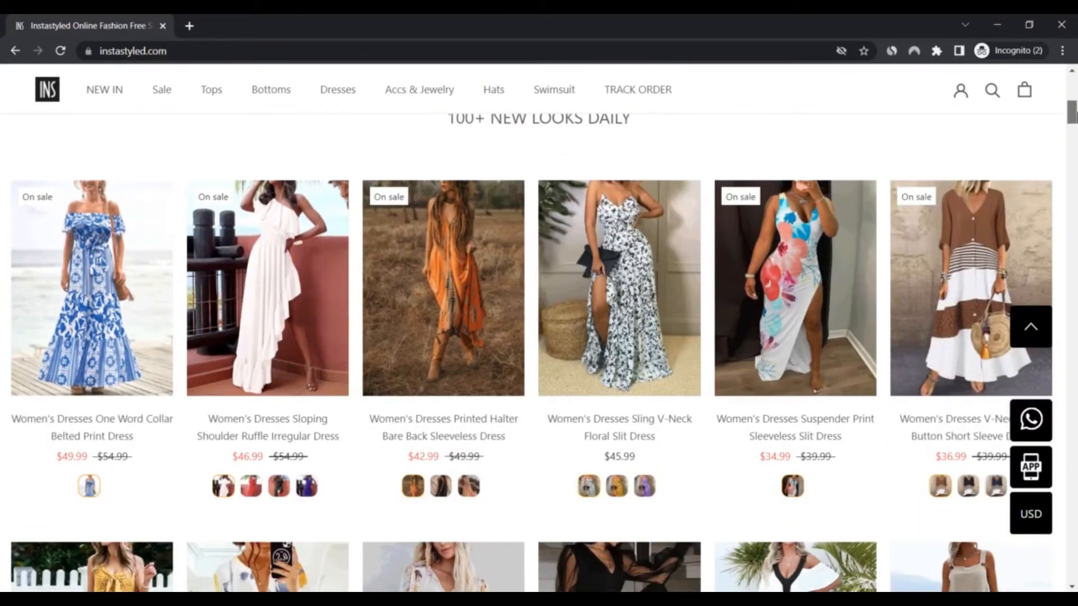
scroll("down", 3)
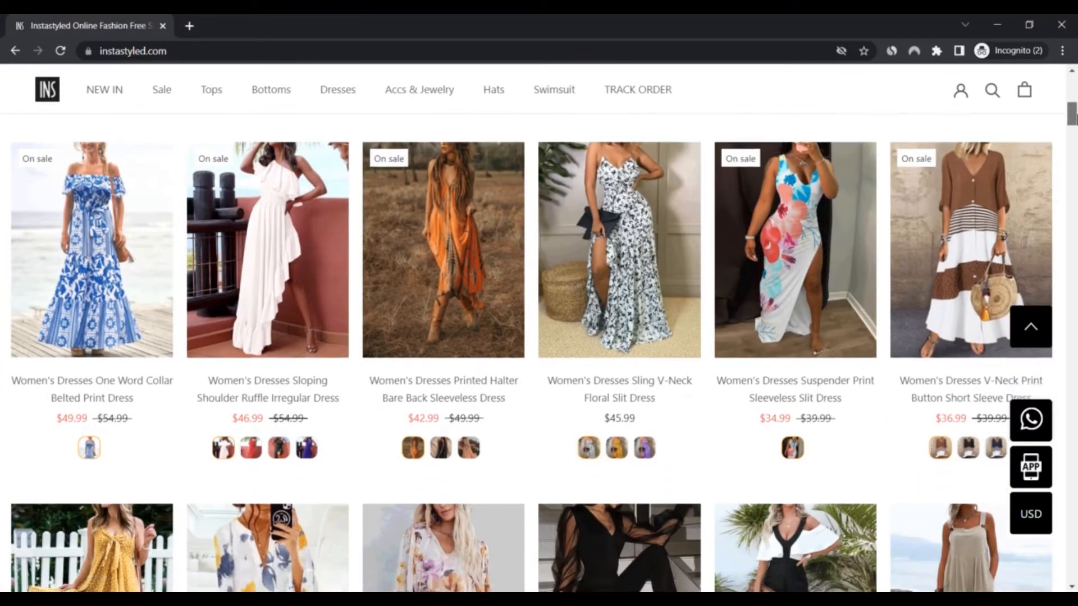
scroll("down", 3)
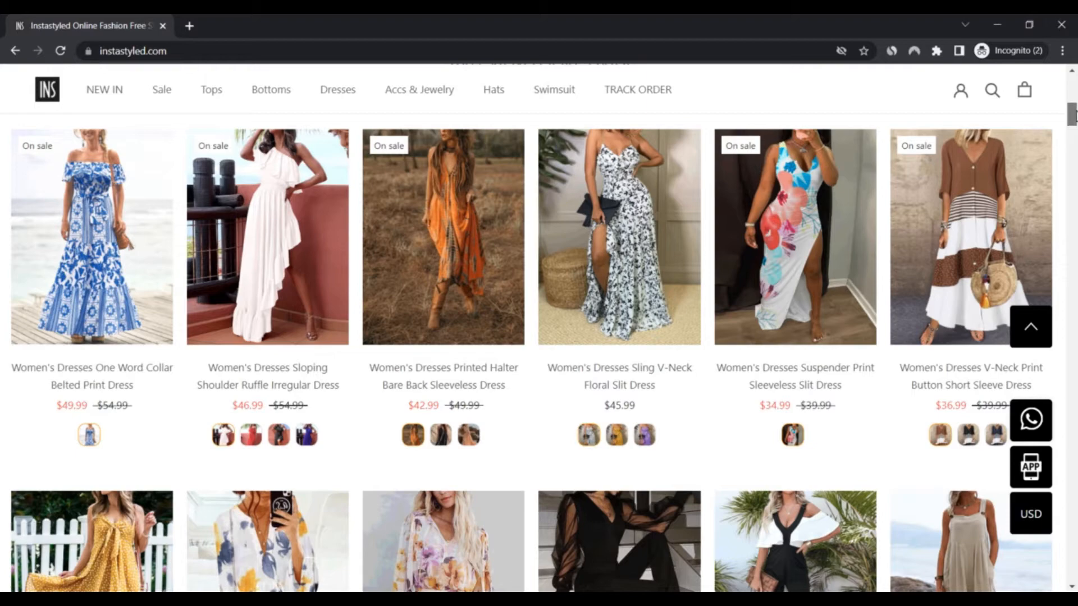
scroll("down", 3)
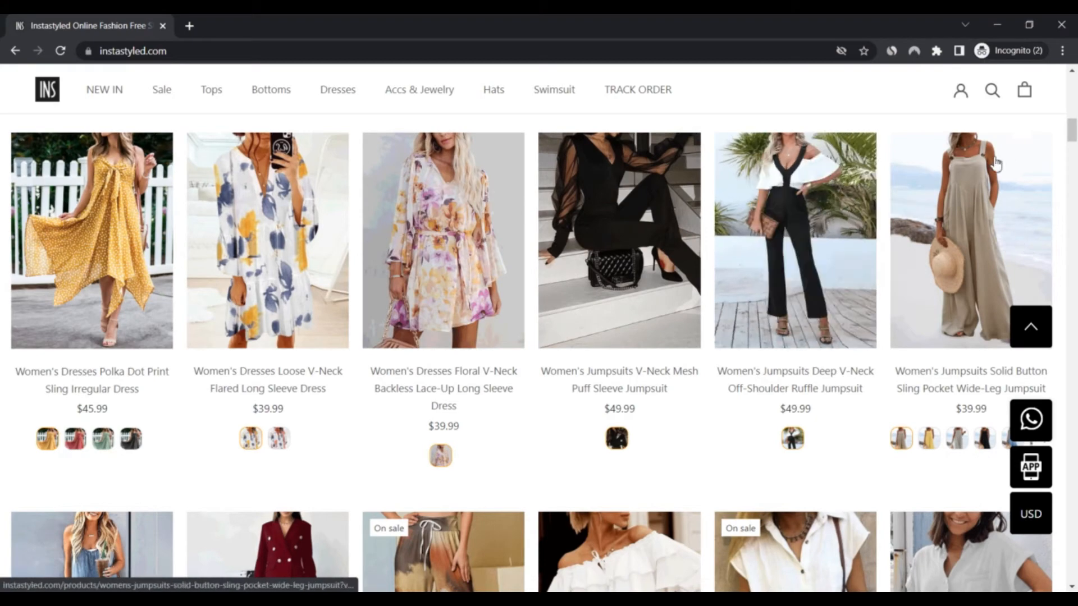
scroll("down", 3)
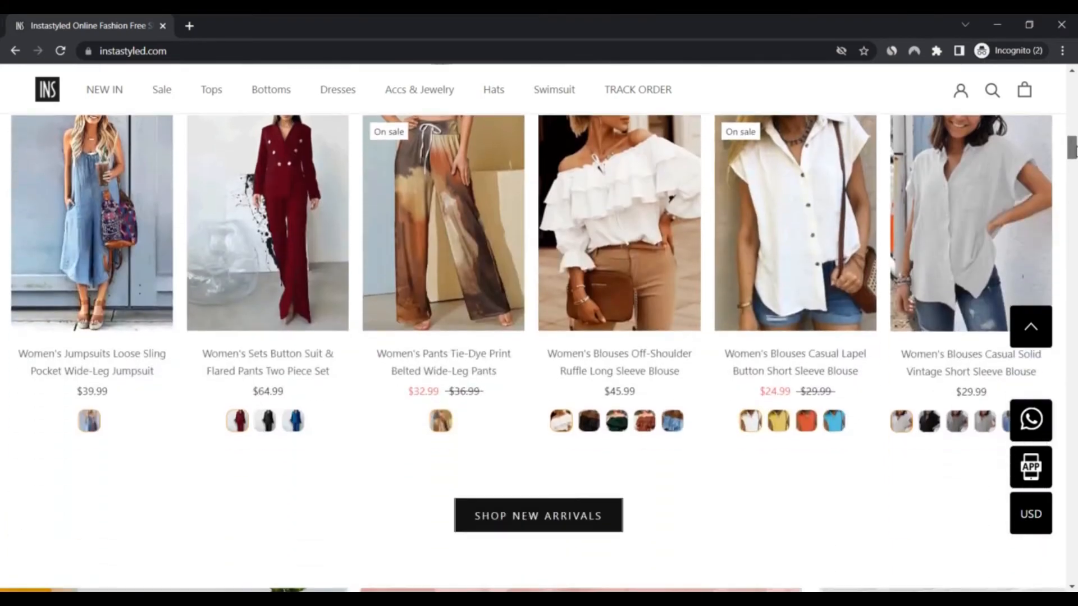
mouse_move(967, 193)
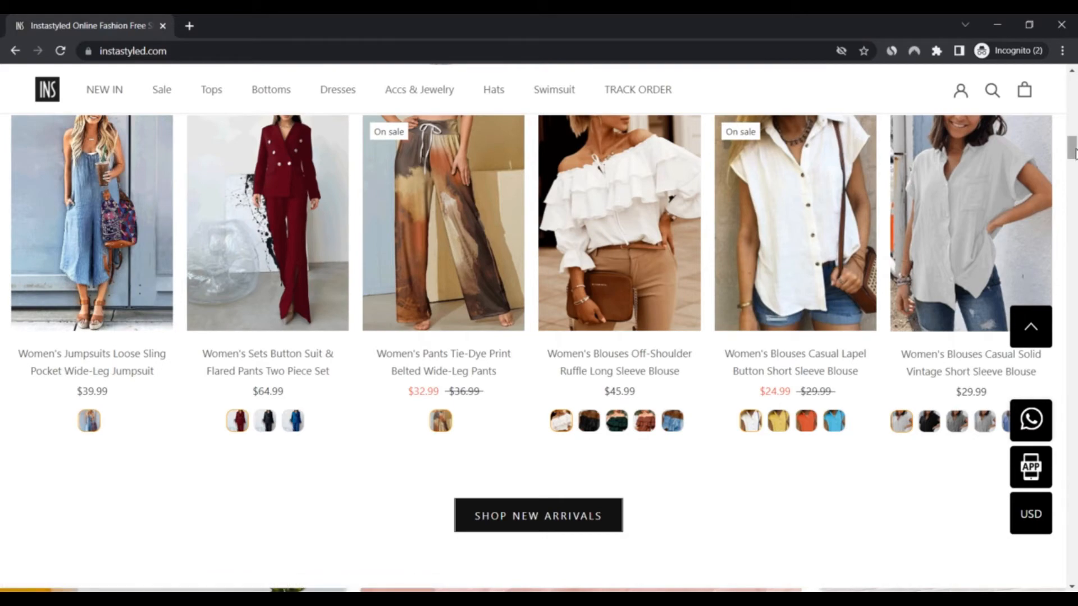
scroll("up", 3)
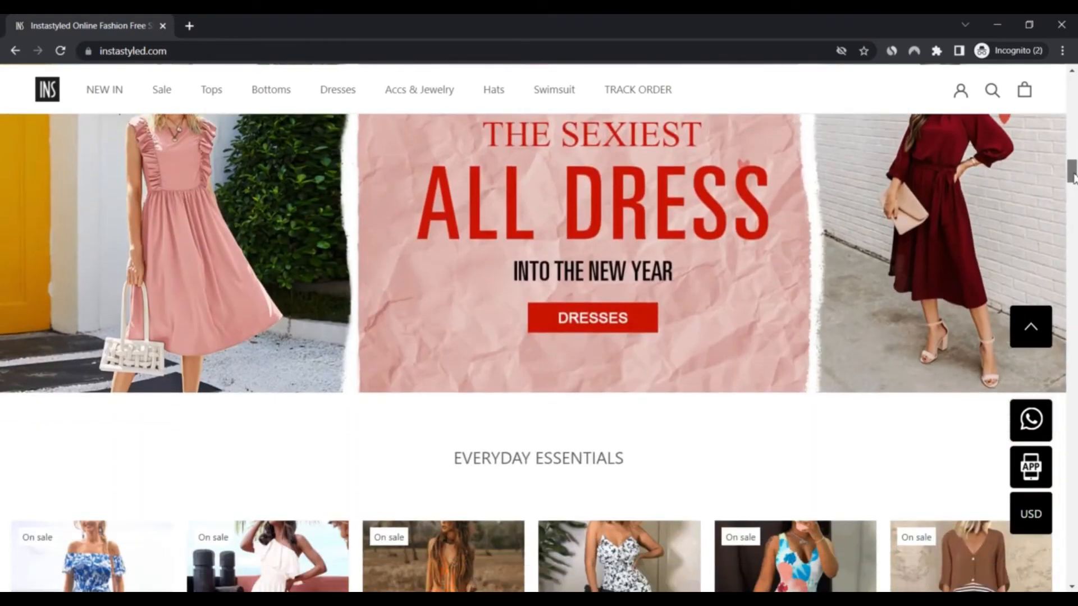
- Scroll through the Everyday Essentials and All Suits sections
scroll("down", 3)
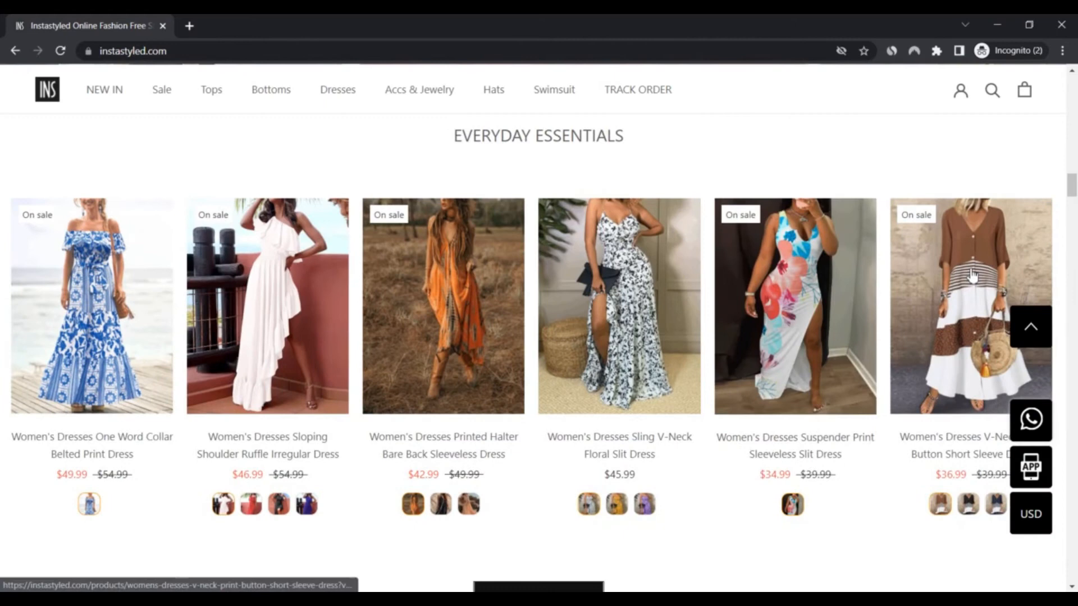
mouse_move(599, 307)
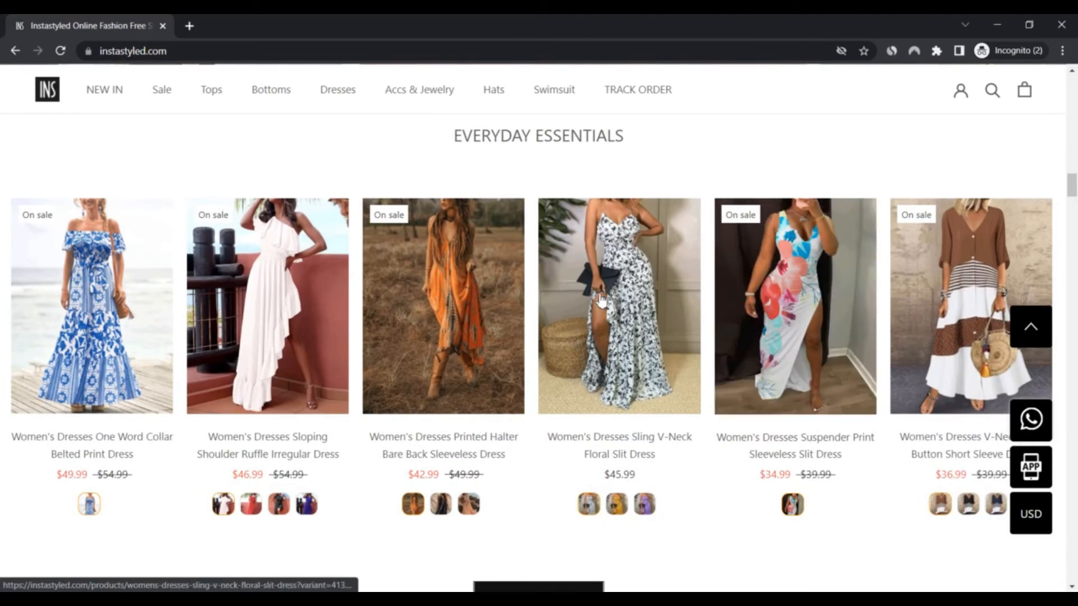
mouse_move(821, 182)
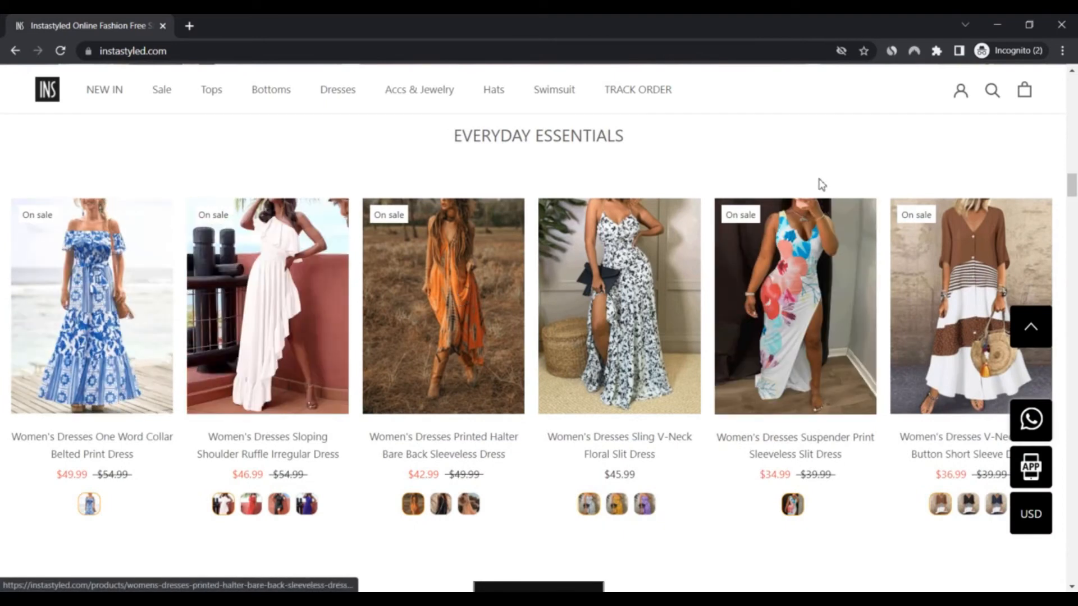
scroll("down", 3)
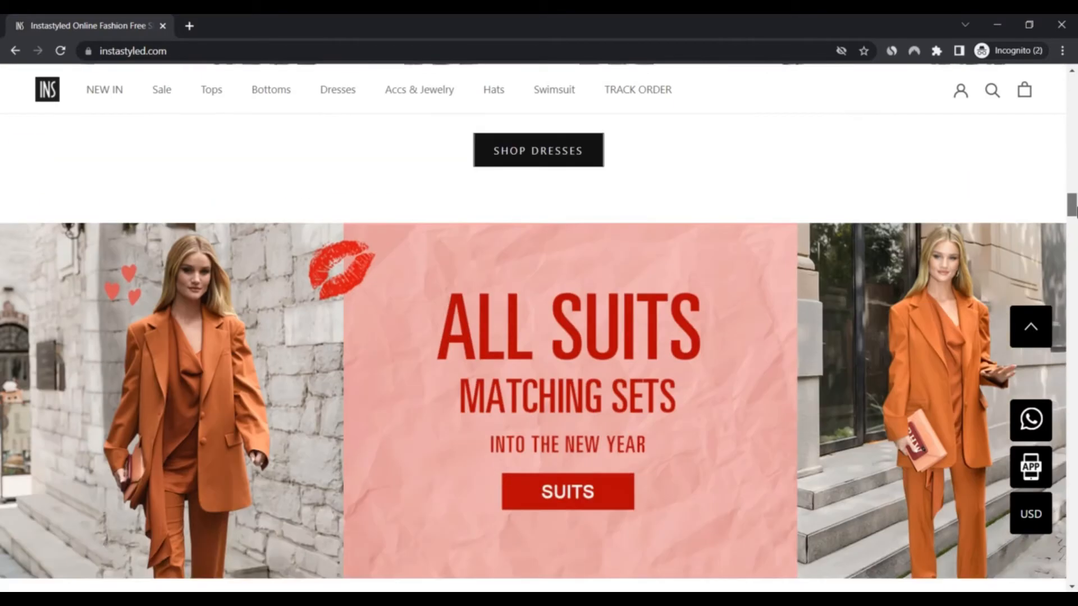
scroll("down", 3)
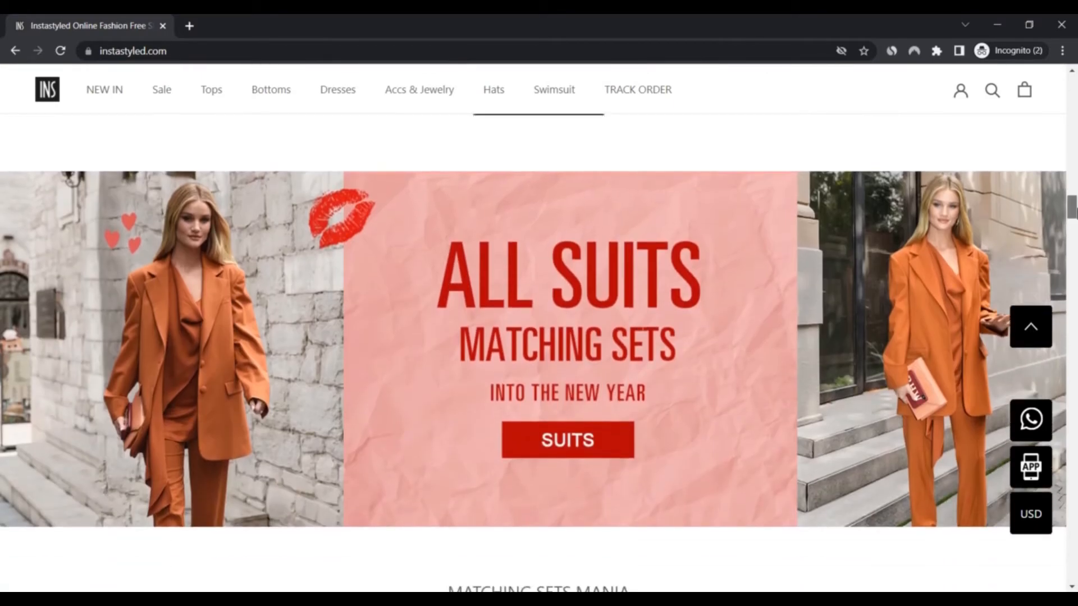
scroll("down", 3)
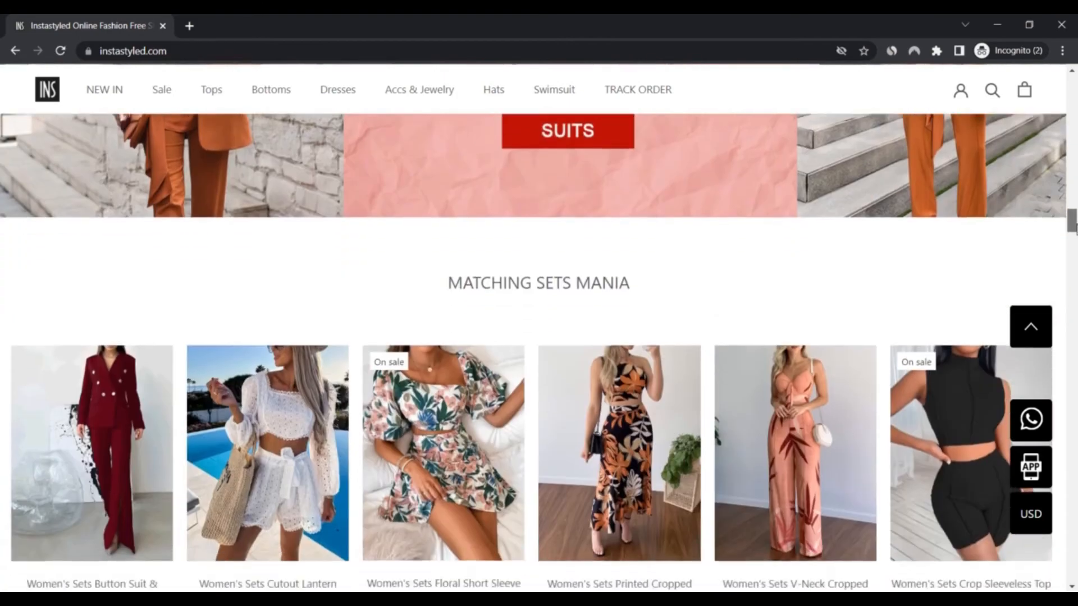
scroll("down", 3)
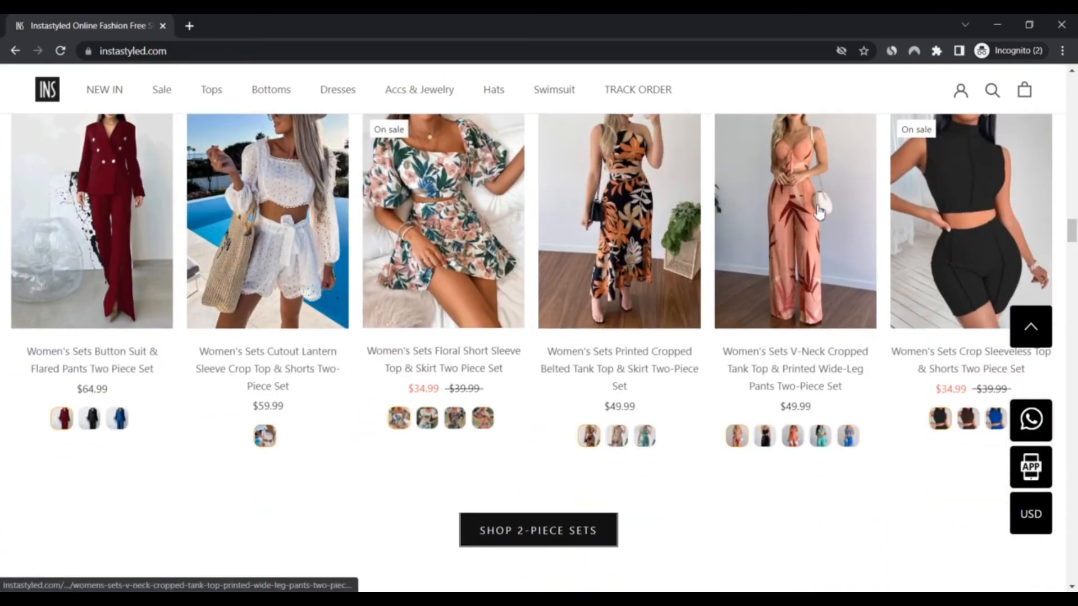
mouse_move(269, 226)
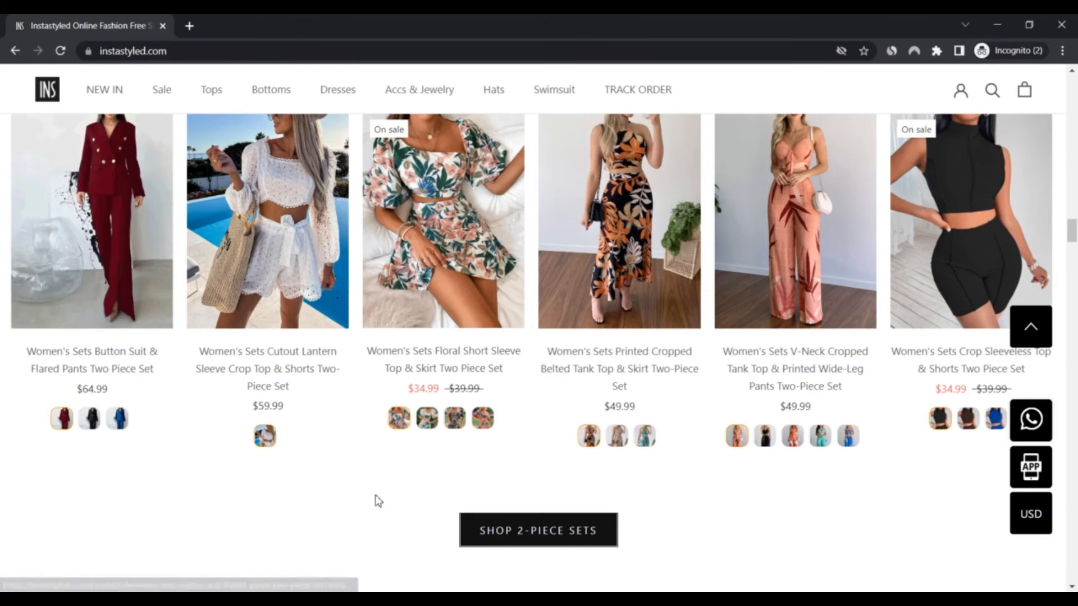
- Scroll through Matching Sets Mania down to the Sale Into Sexy lingerie banner
scroll("down", 3)
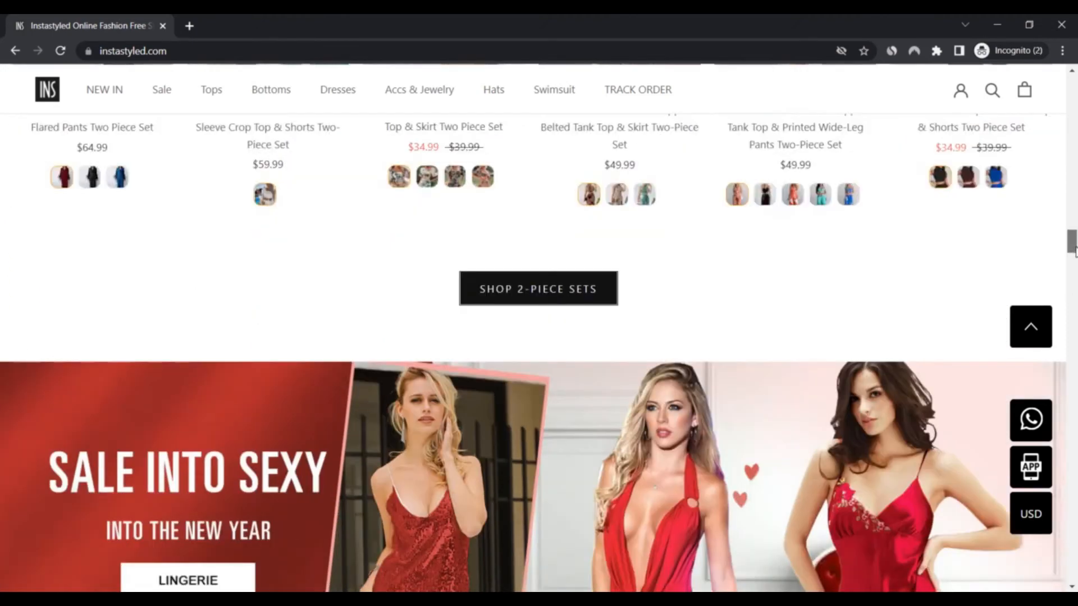
scroll("down", 3)
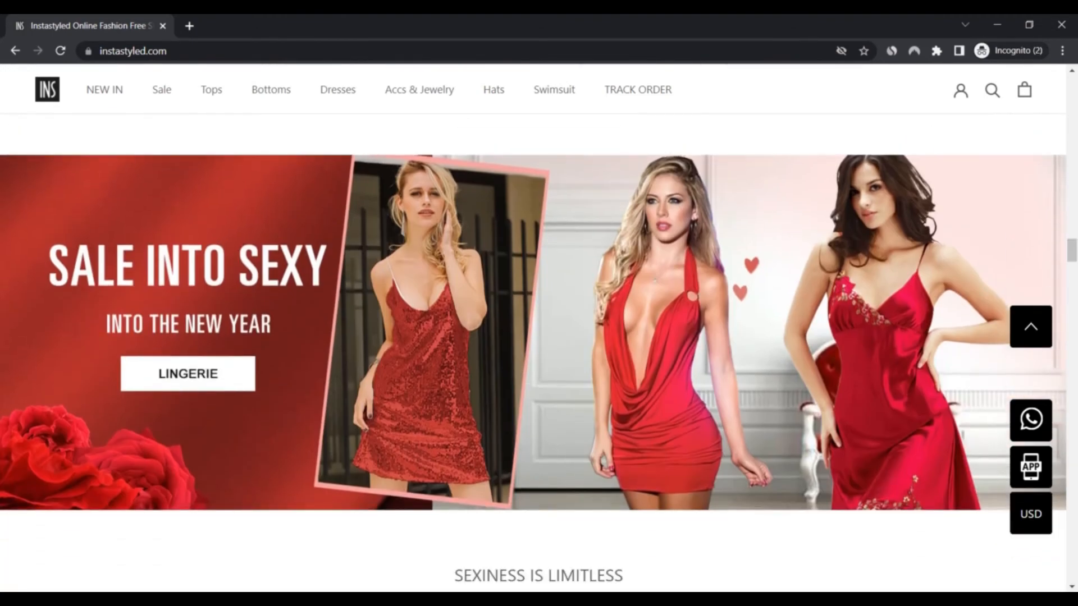
scroll("down", 3)
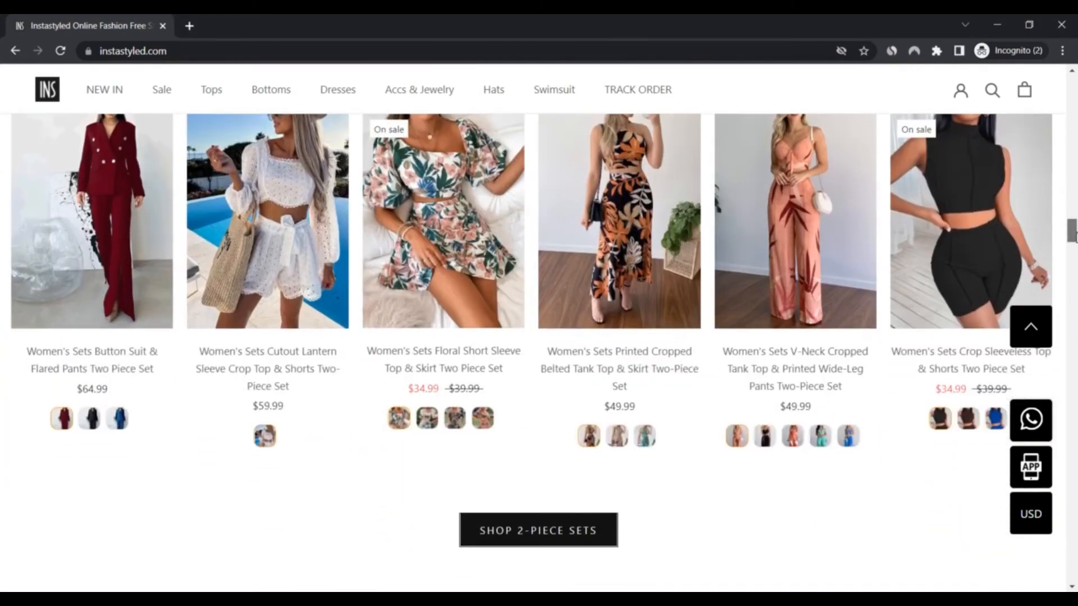
mouse_move(617, 207)
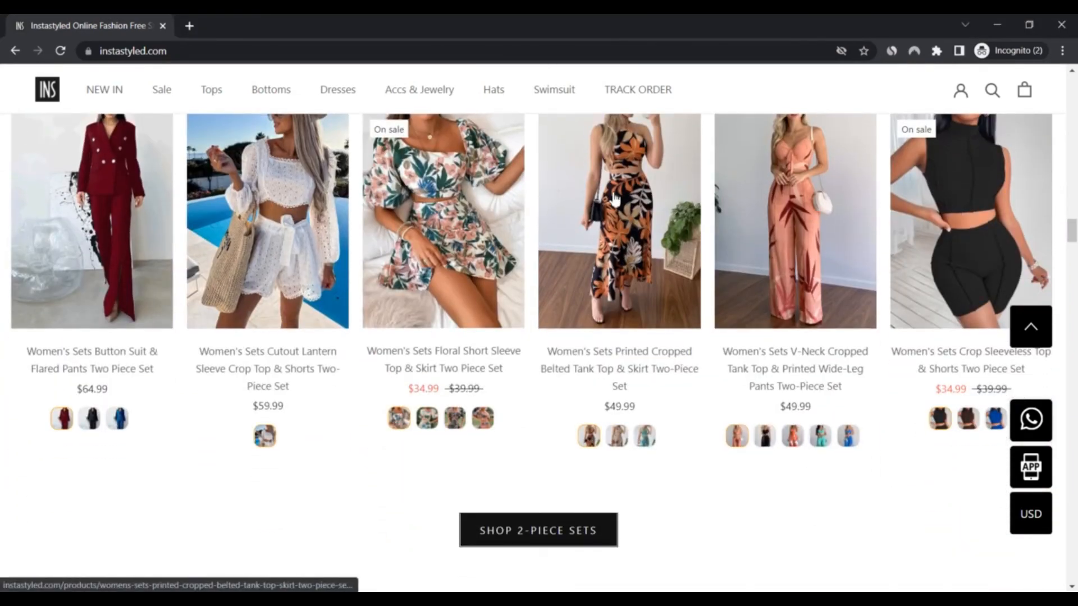
mouse_move(251, 230)
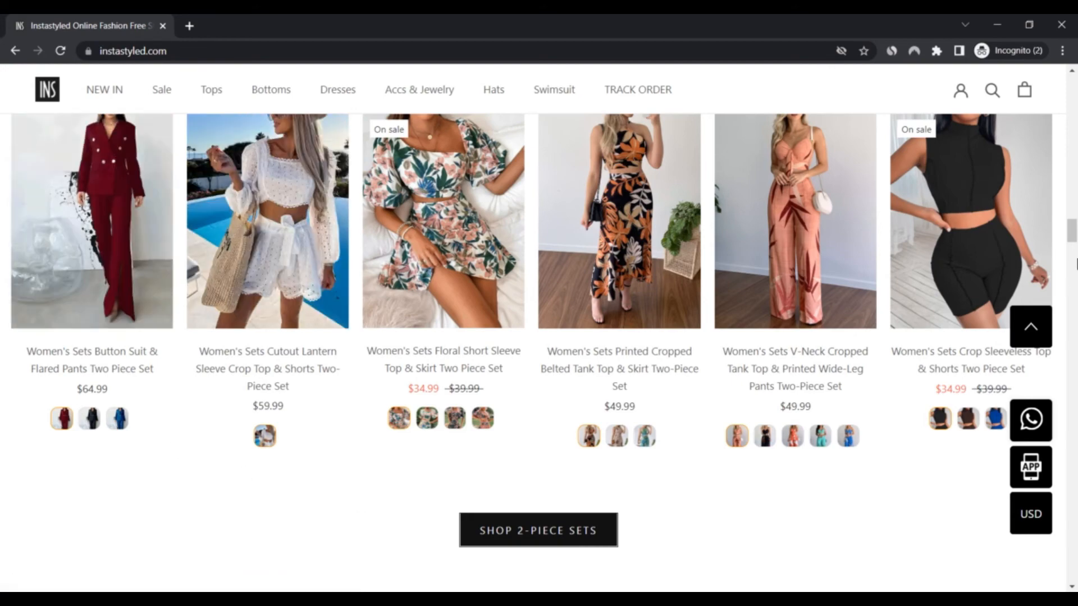
scroll("down", 3)
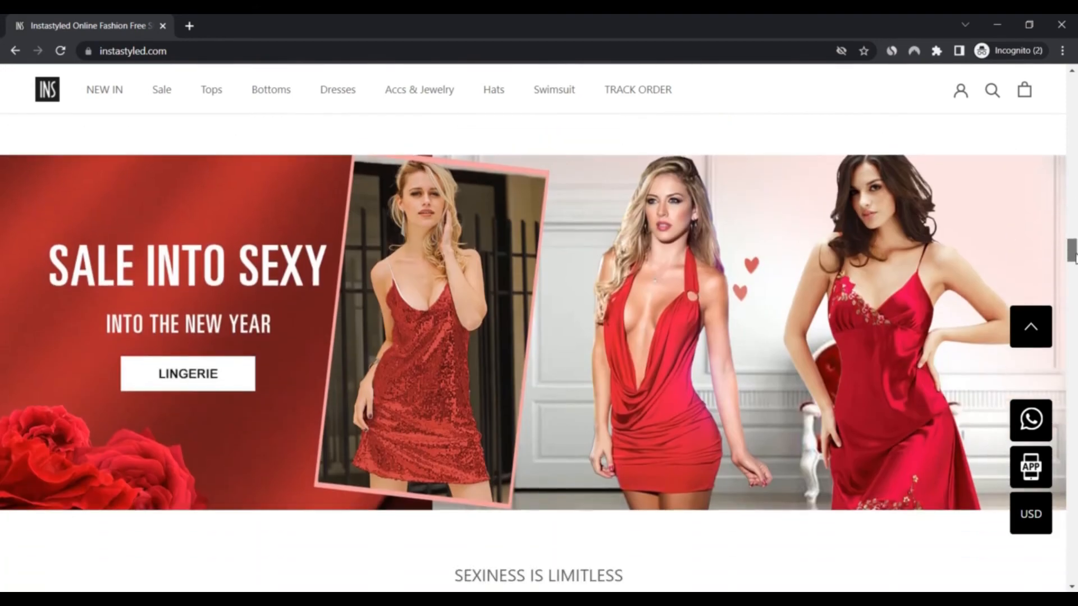